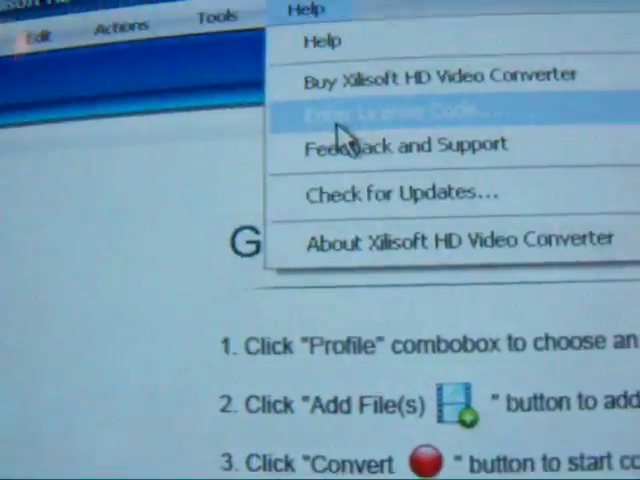
Step: Open the license code registration dialog from the Help menu
click(400, 108)
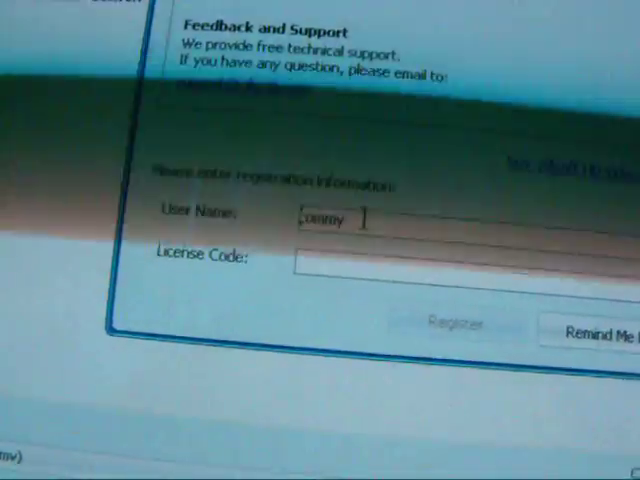